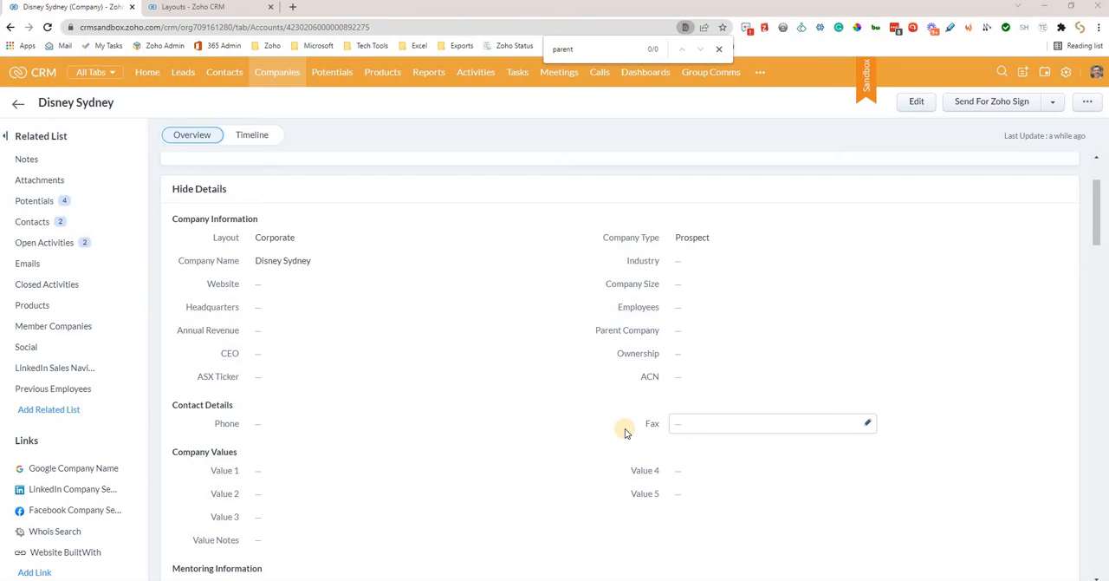
pyautogui.moveTo(281, 104)
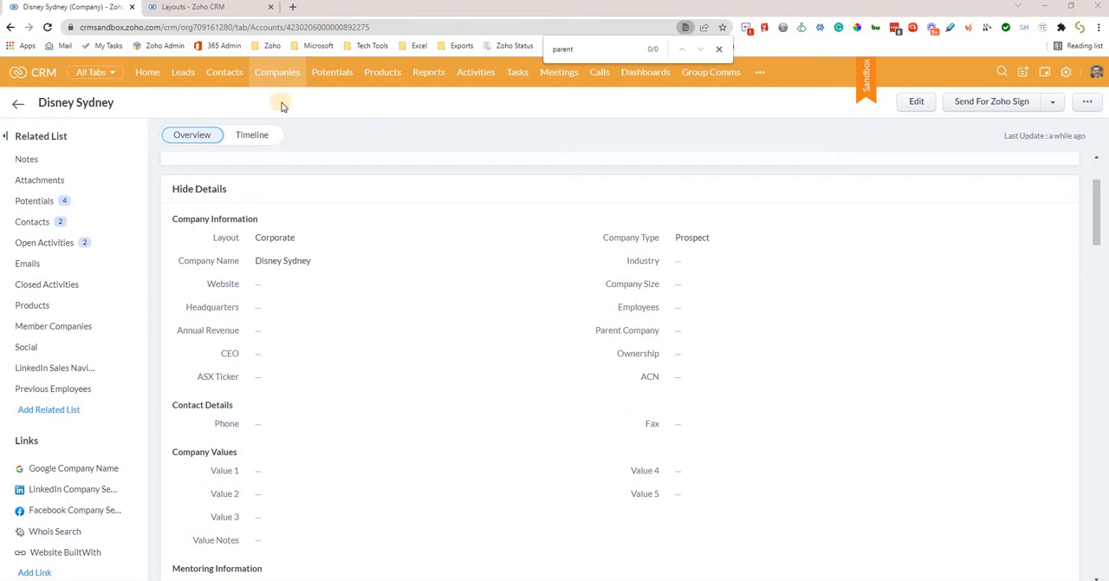
pyautogui.moveTo(333, 73)
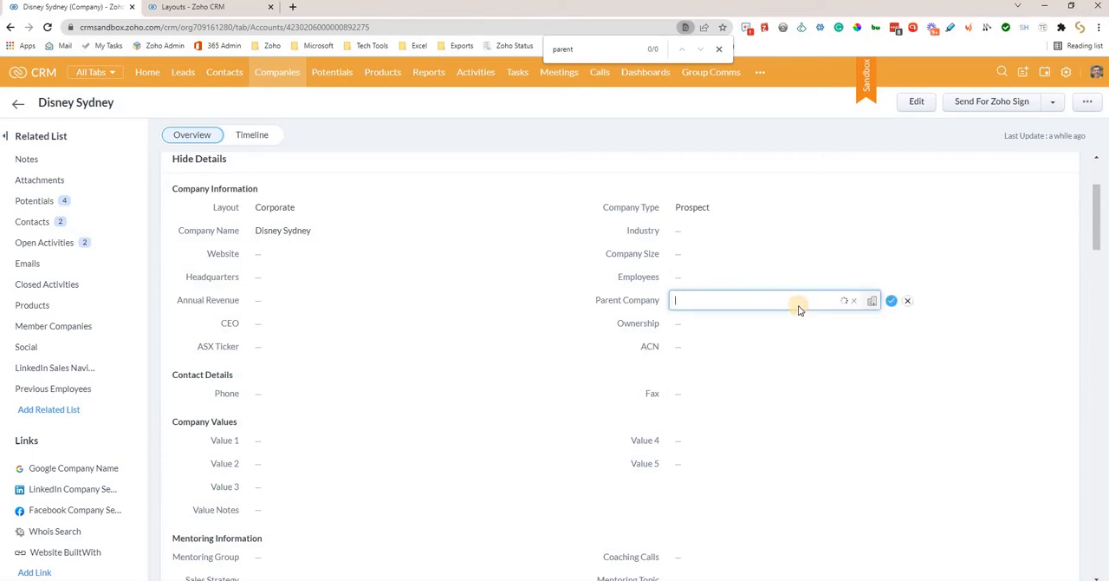
# - Set Disney Sydney's Parent Company lookup to Disney Australia by searching 'disney' and save it
pyautogui.click(754, 300)
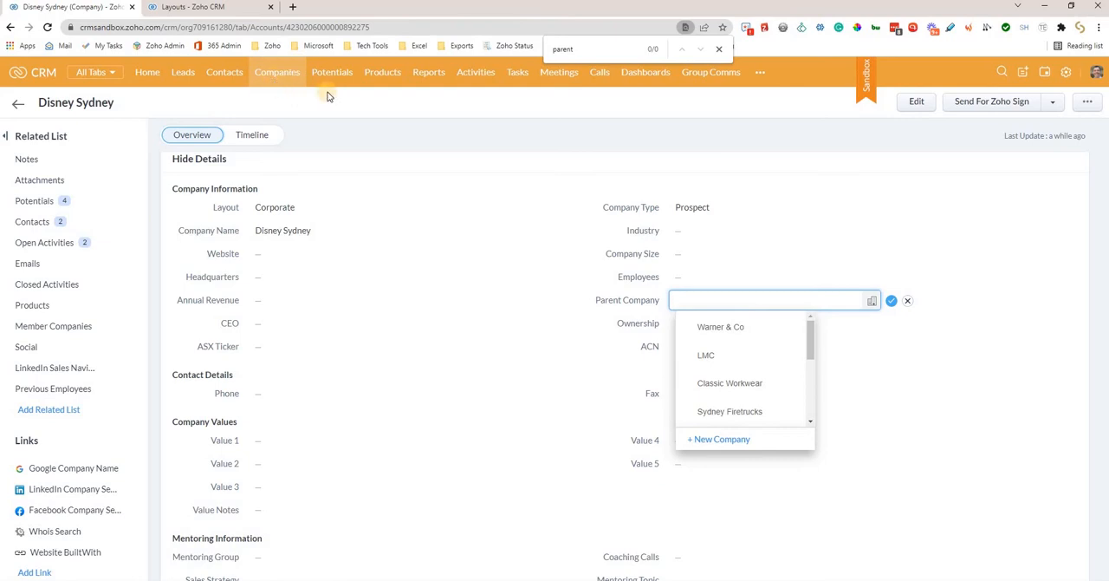
pyautogui.moveTo(426, 164)
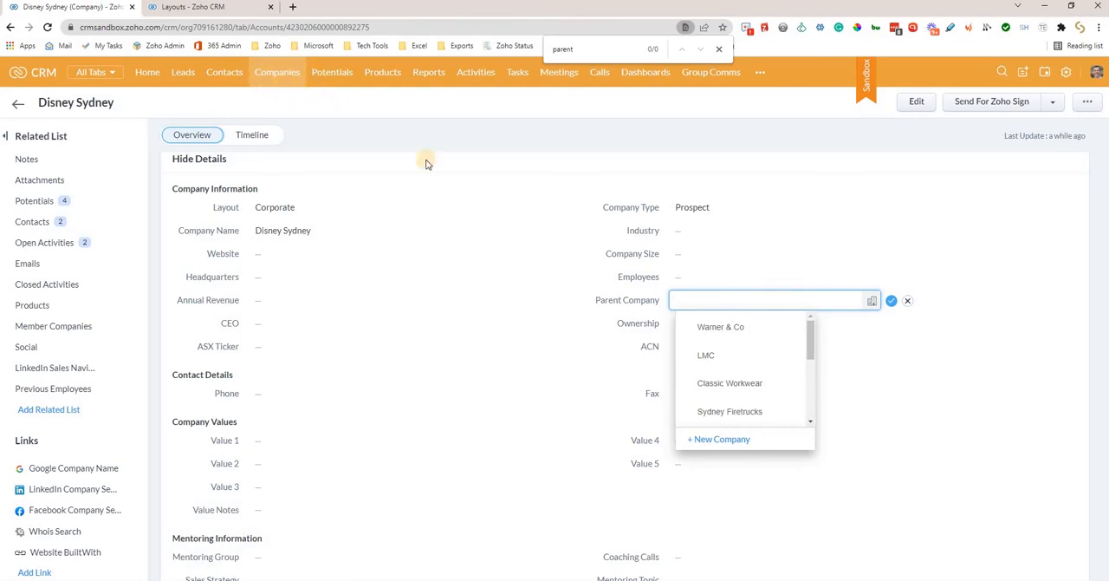
pyautogui.moveTo(607, 312)
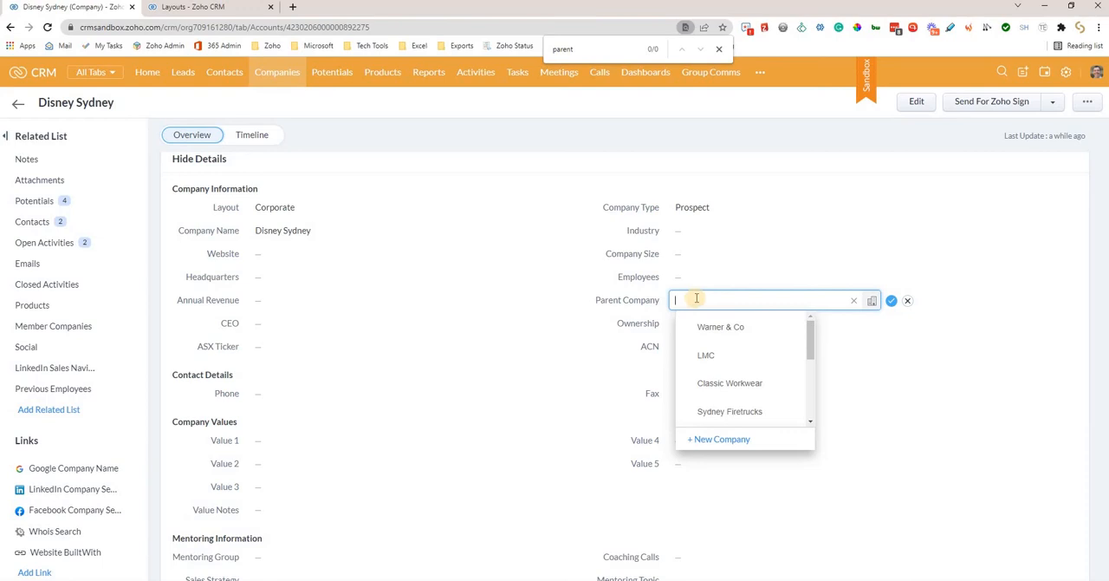
pyautogui.moveTo(286, 97)
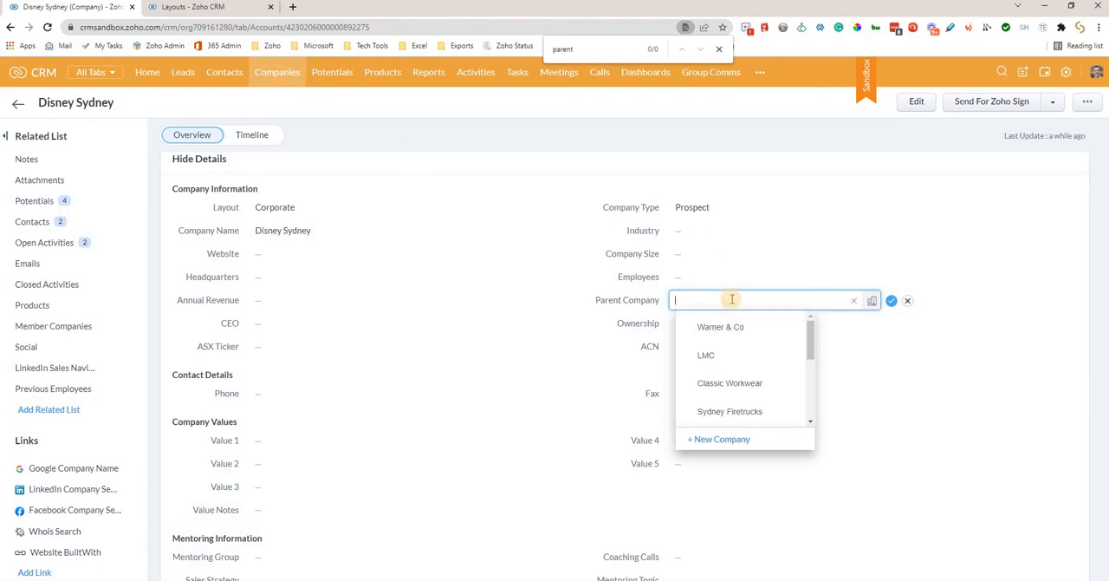
pyautogui.write('d')
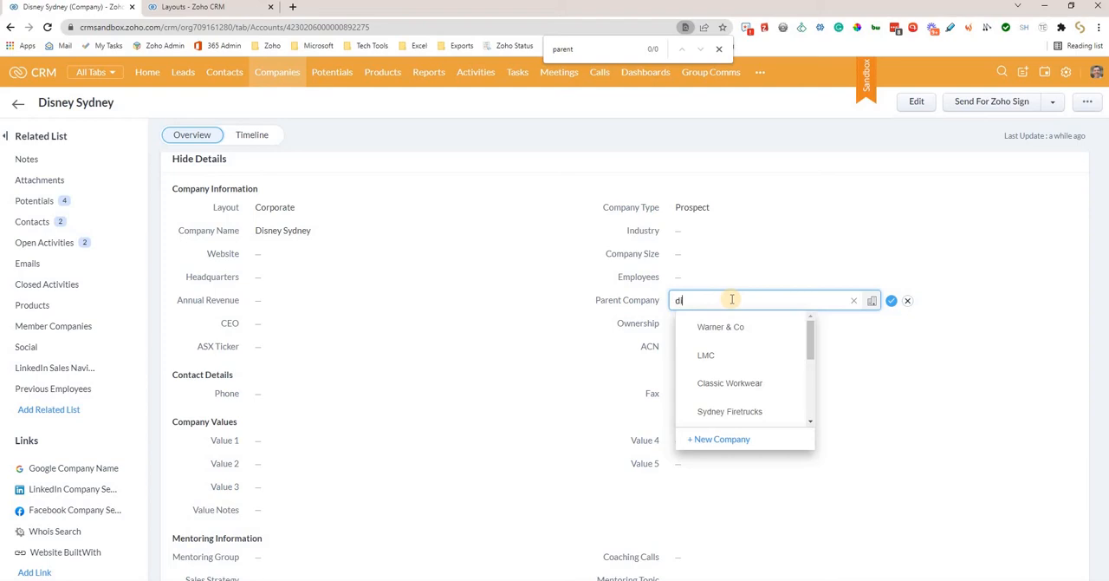
pyautogui.write('isney')
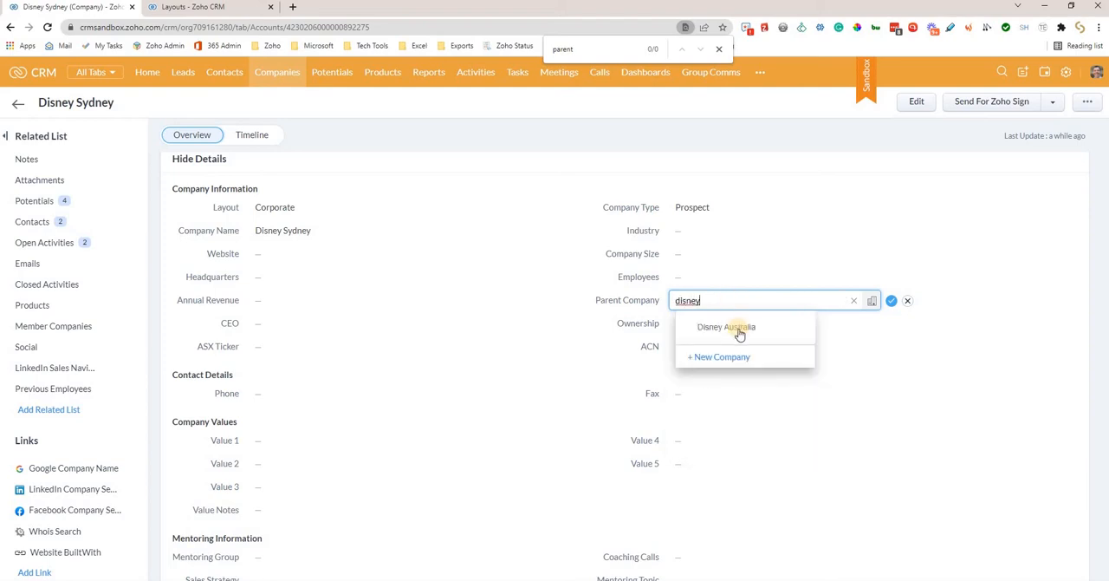
pyautogui.click(726, 326)
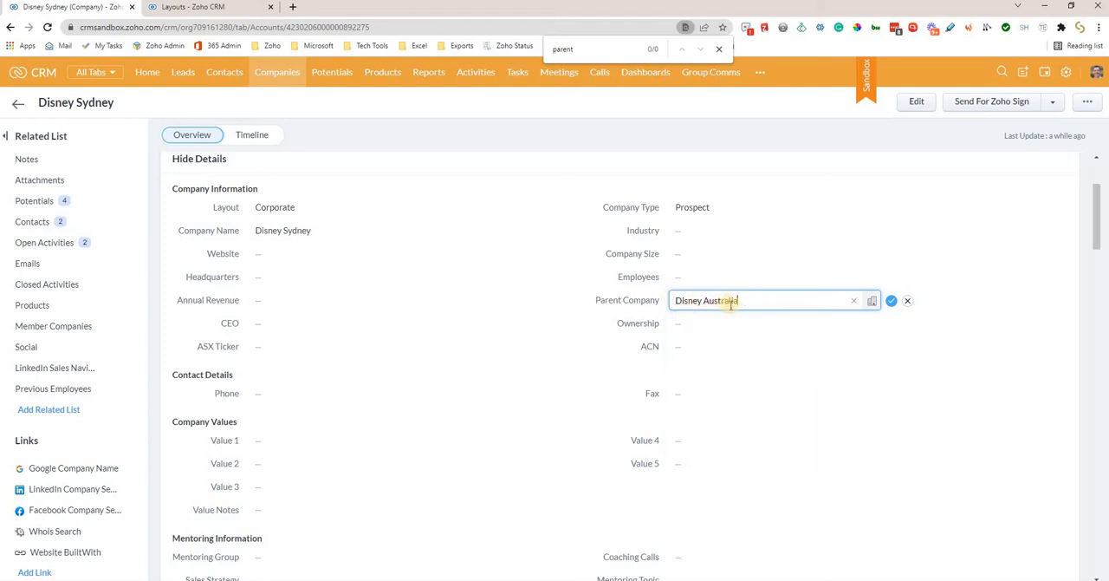
pyautogui.click(891, 299)
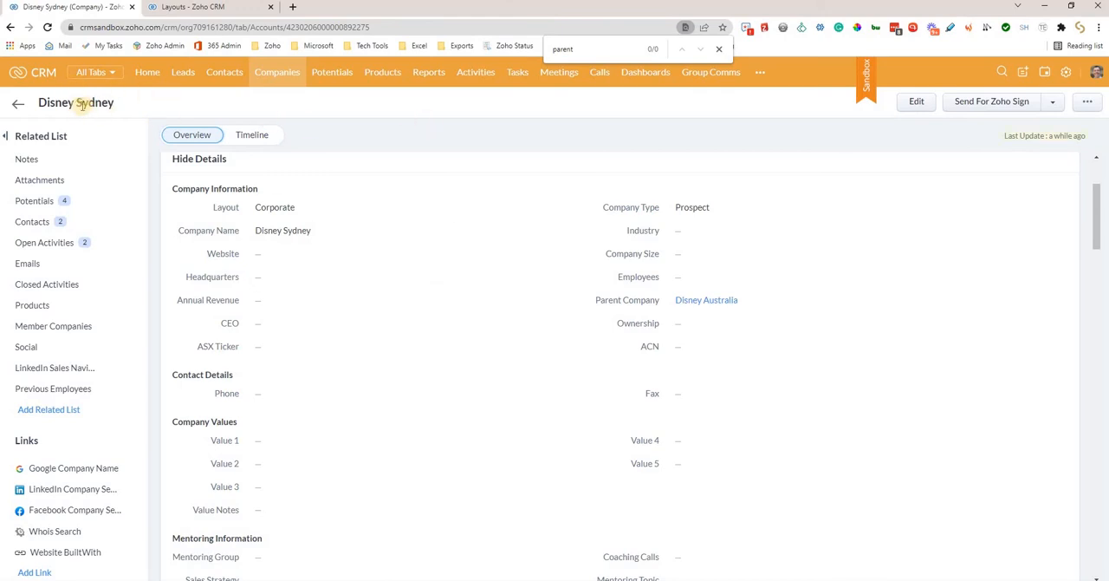
pyautogui.moveTo(638, 229)
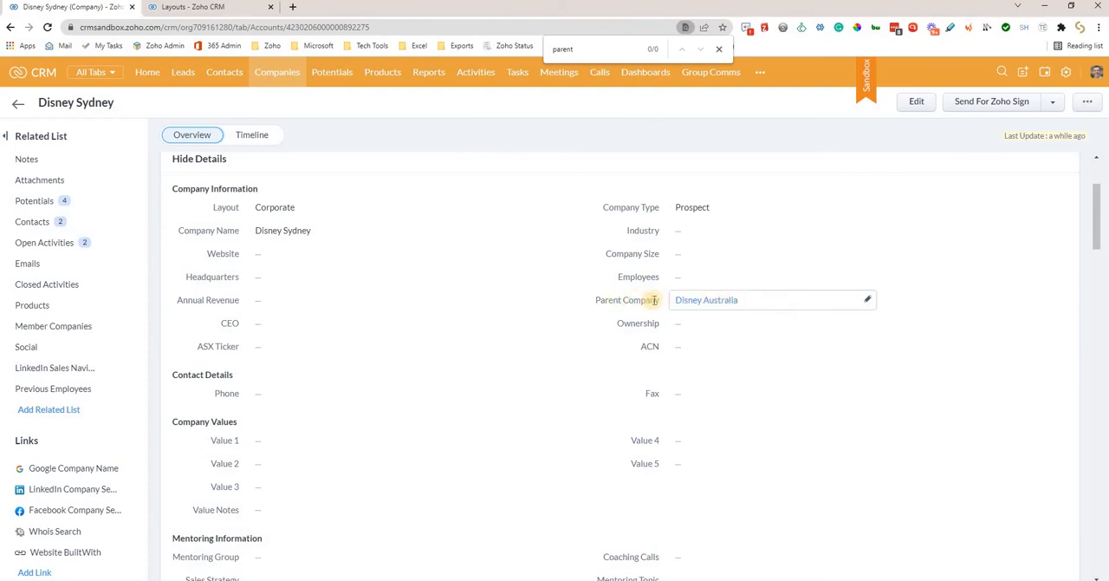
pyautogui.moveTo(643, 295)
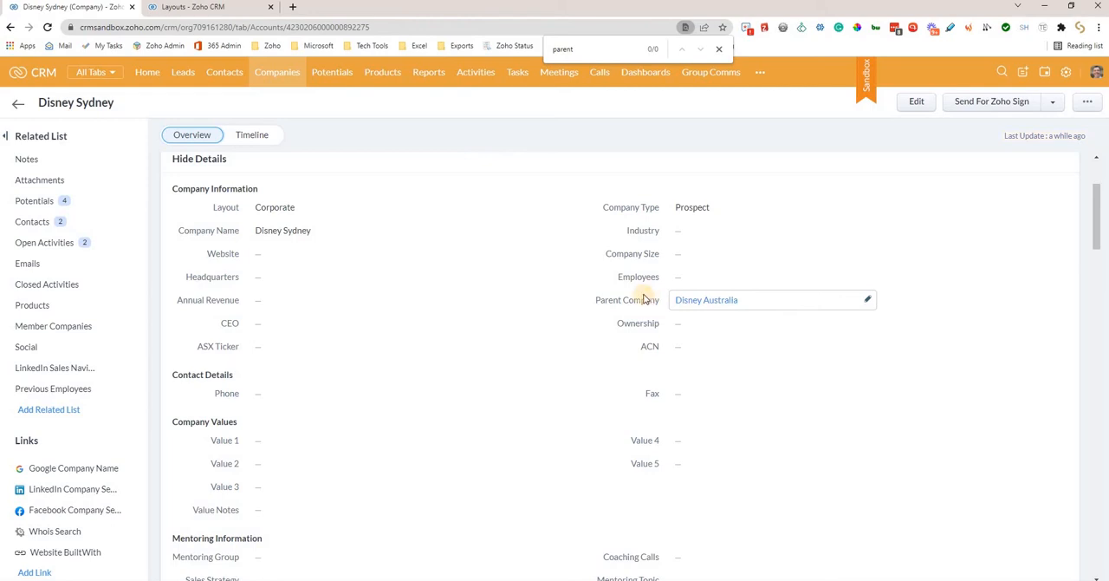
pyautogui.moveTo(707, 300)
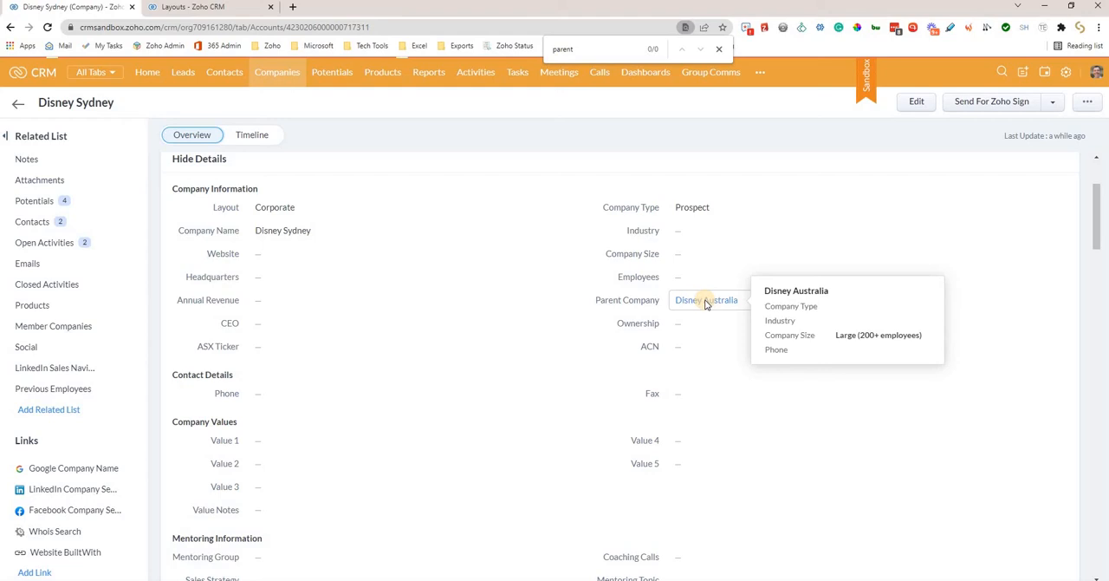
# - Open the Disney Australia record's Member Companies section and its column chooser
pyautogui.click(707, 300)
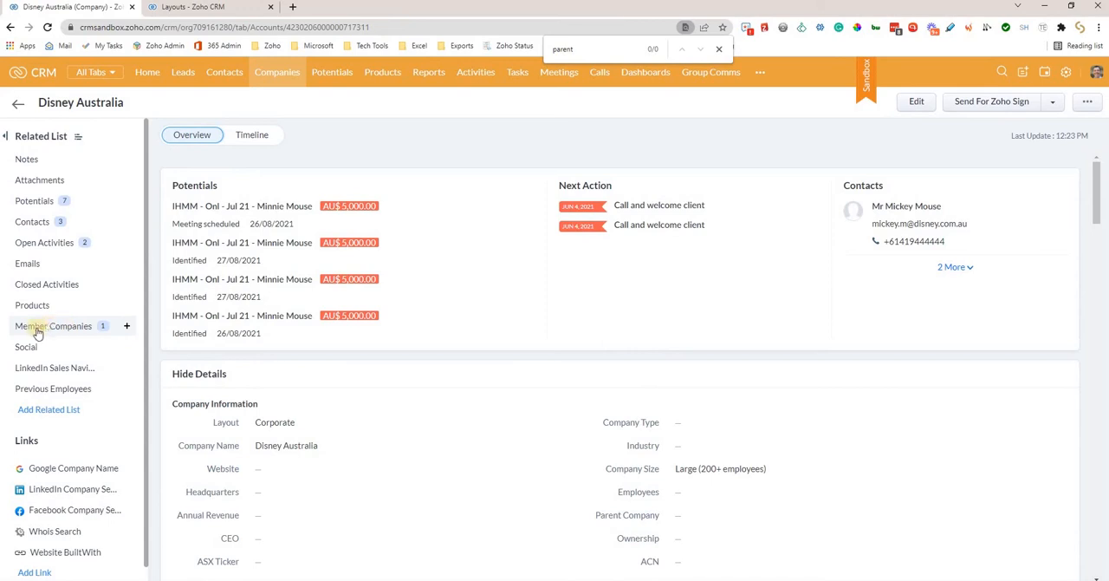
pyautogui.click(52, 326)
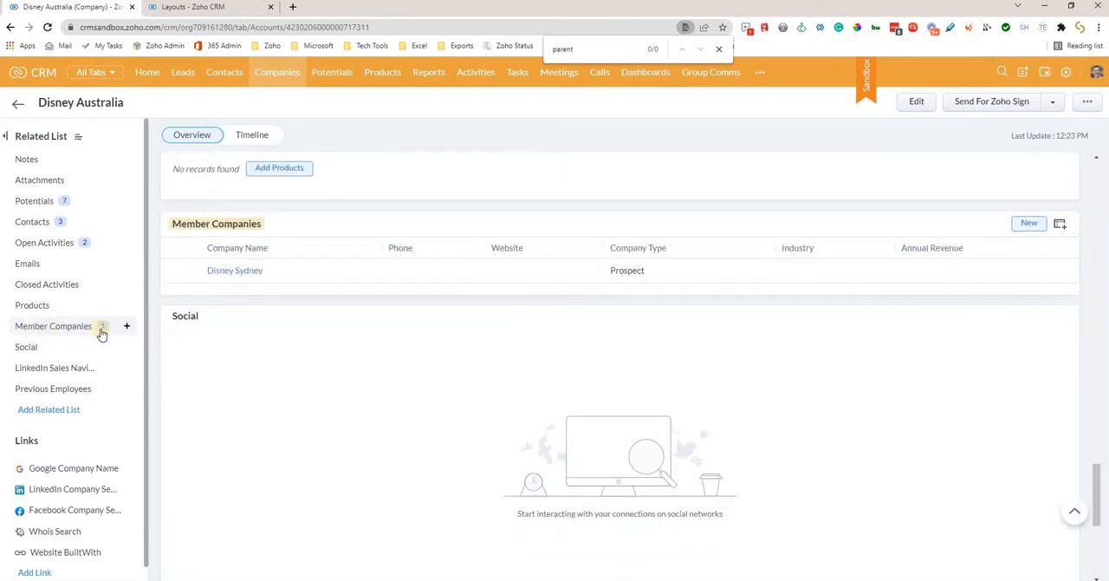
pyautogui.moveTo(251, 333)
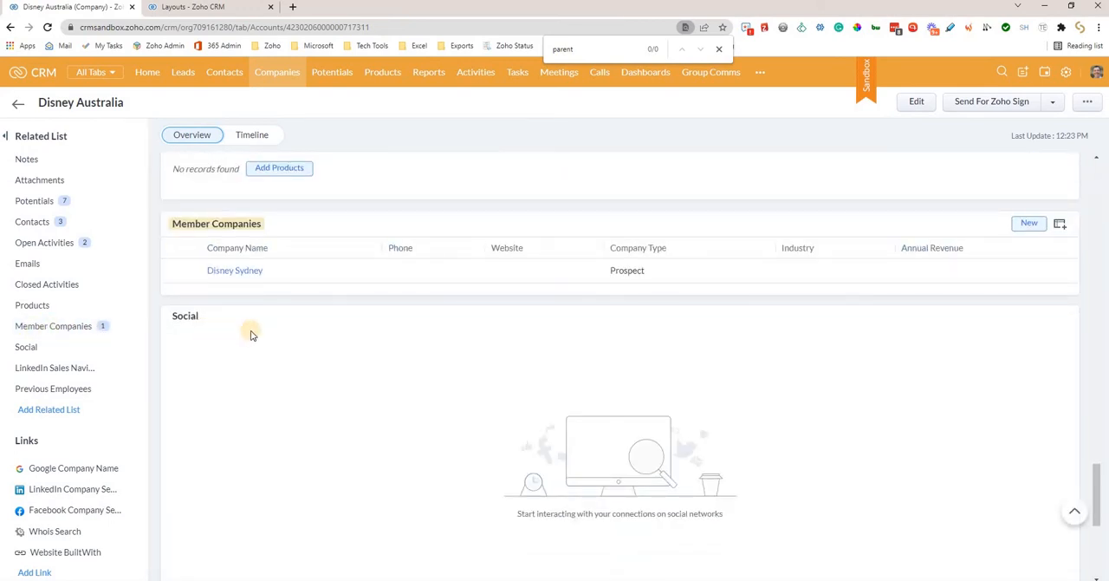
pyautogui.moveTo(371, 296)
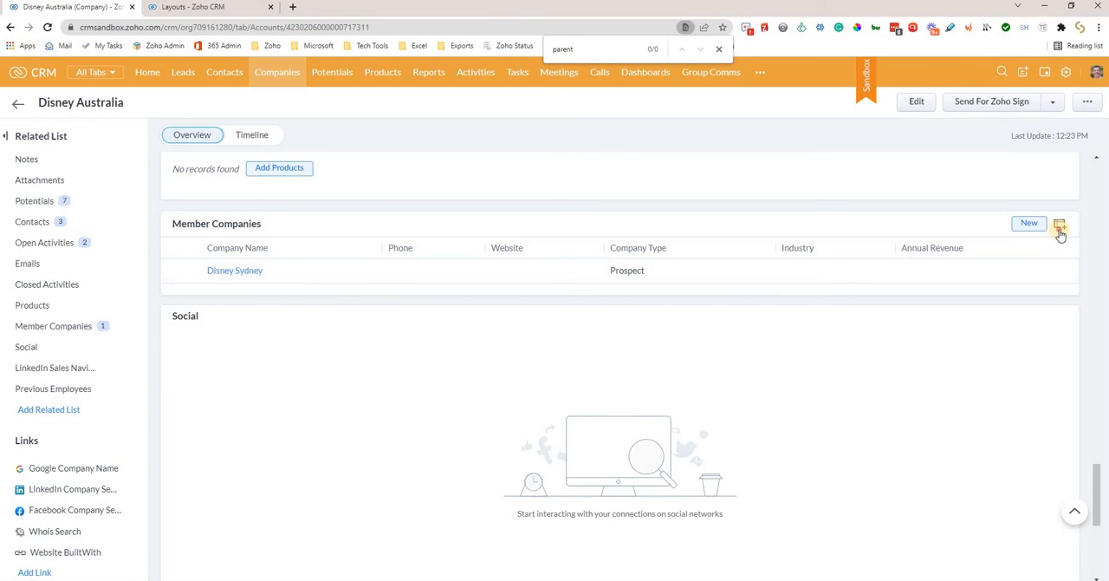
pyautogui.click(1061, 229)
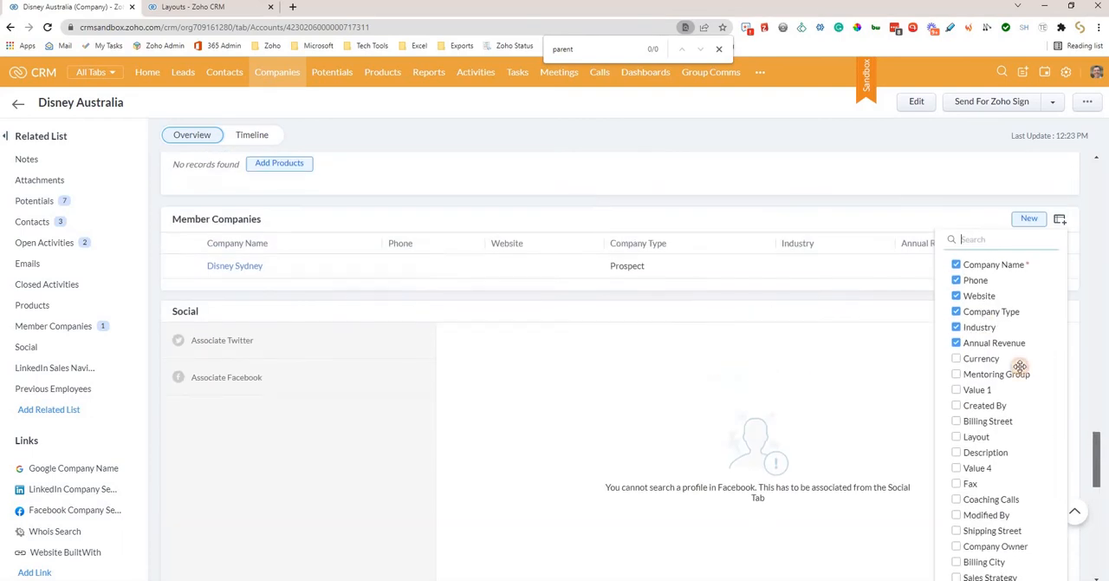
# - Hide the Annual Revenue, Industry and Company Type columns, leaving Company Name, Phone and Website
pyautogui.click(956, 331)
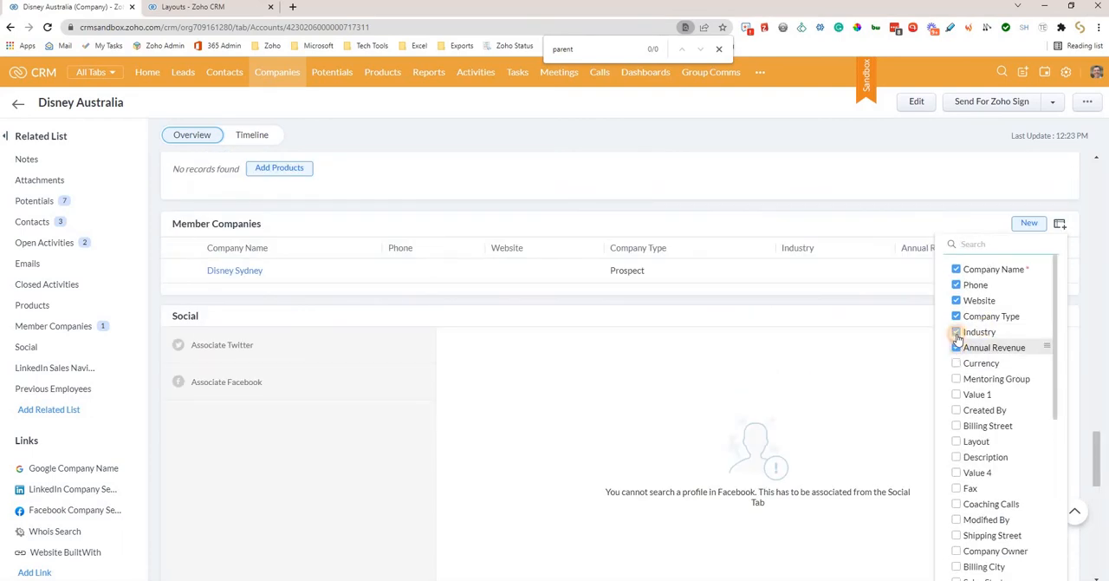
pyautogui.click(957, 331)
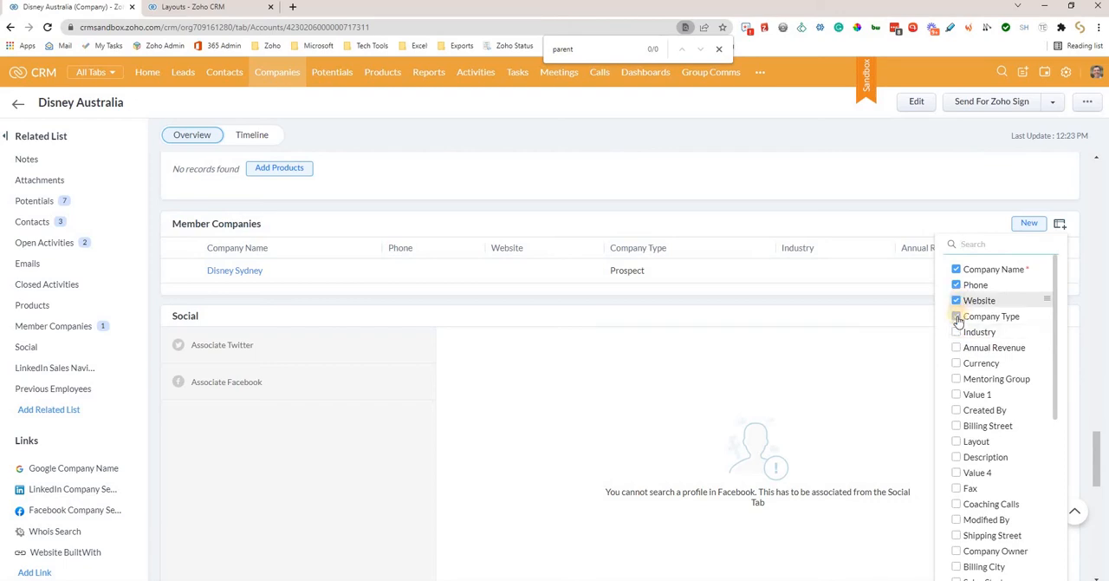
pyautogui.scroll(-3)
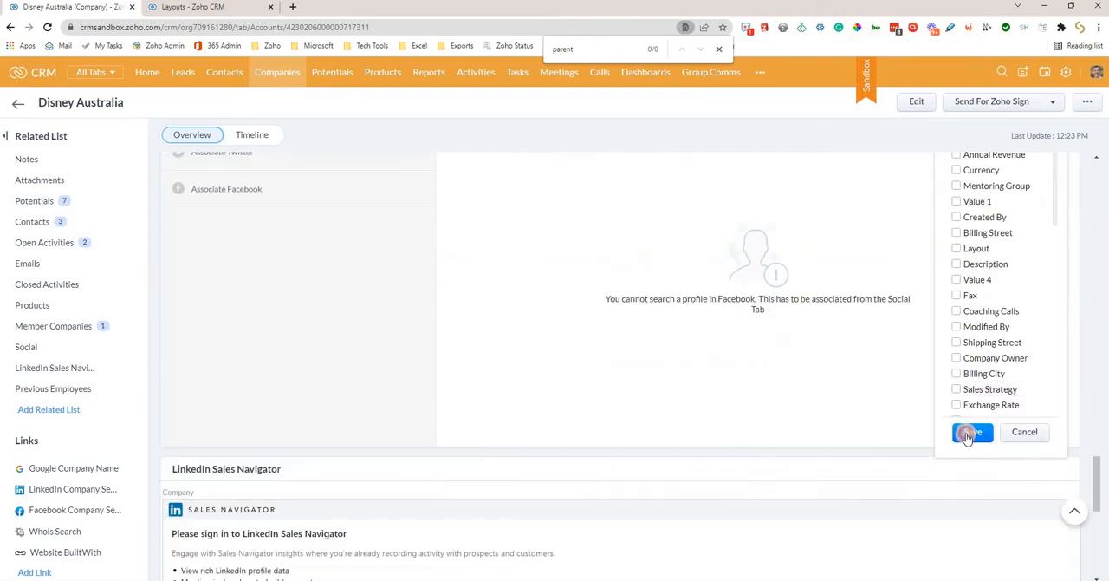
pyautogui.click(970, 434)
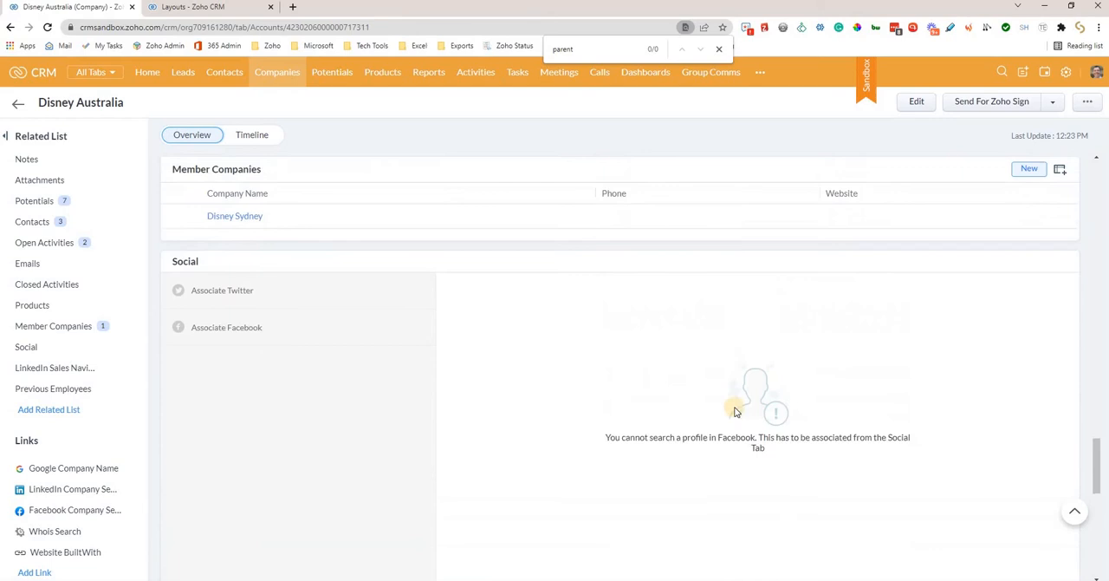
pyautogui.scroll(3)
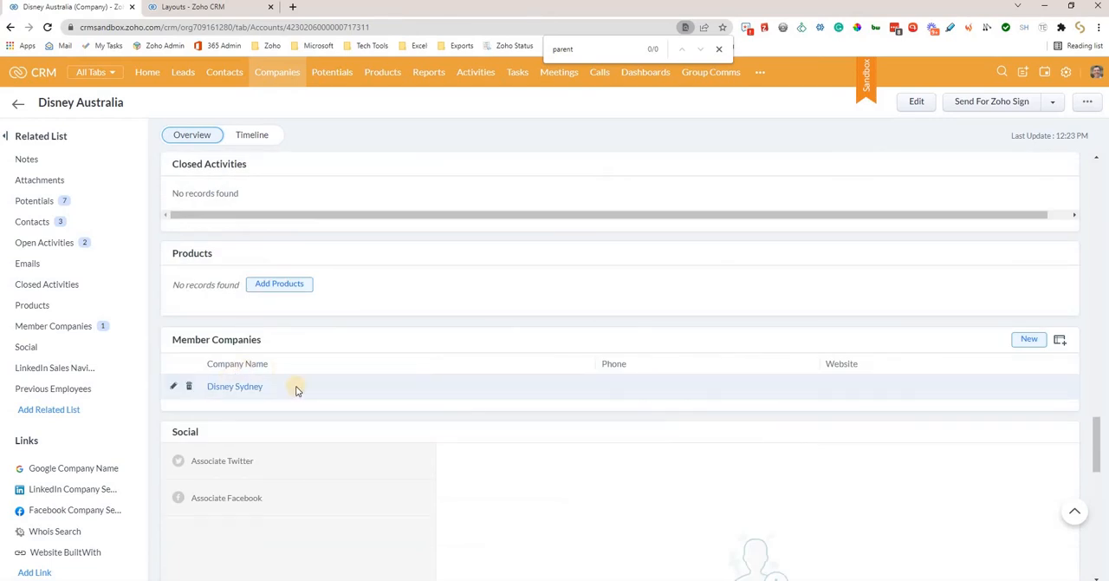
pyautogui.moveTo(576, 288)
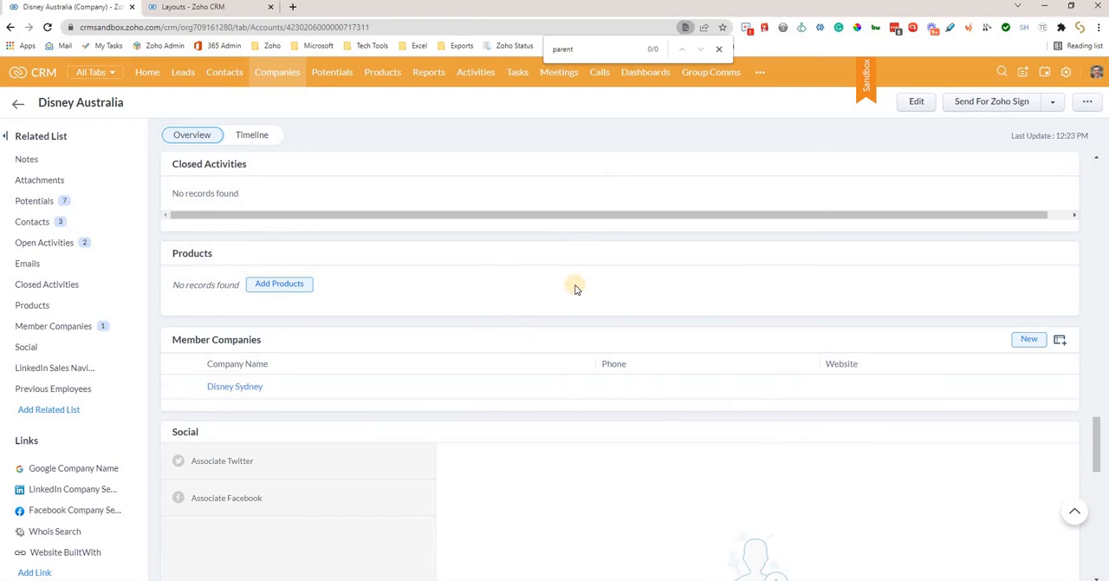
pyautogui.moveTo(284, 407)
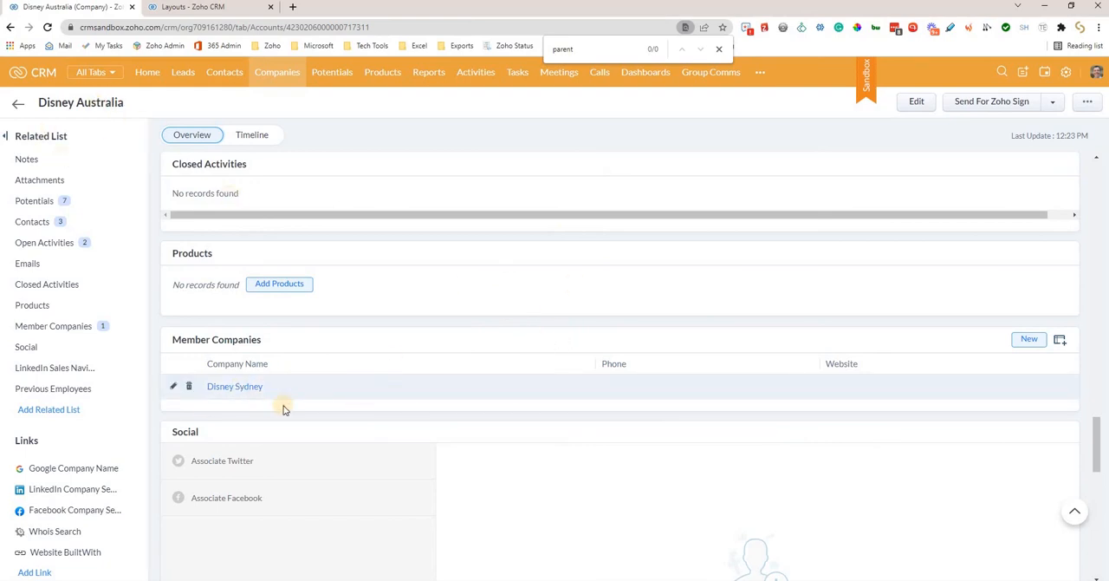
pyautogui.moveTo(430, 390)
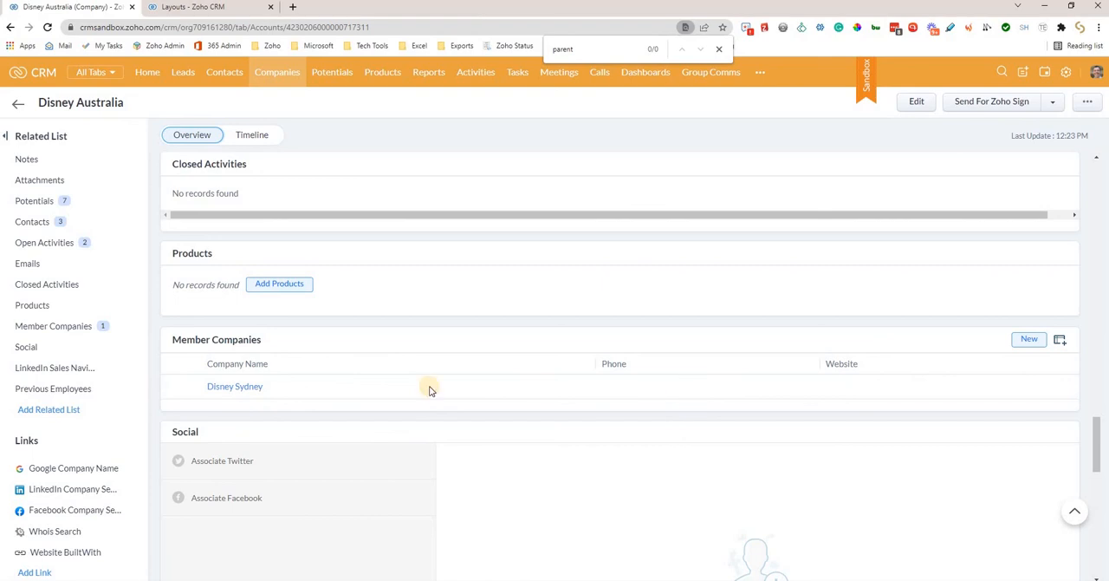
pyautogui.moveTo(412, 384)
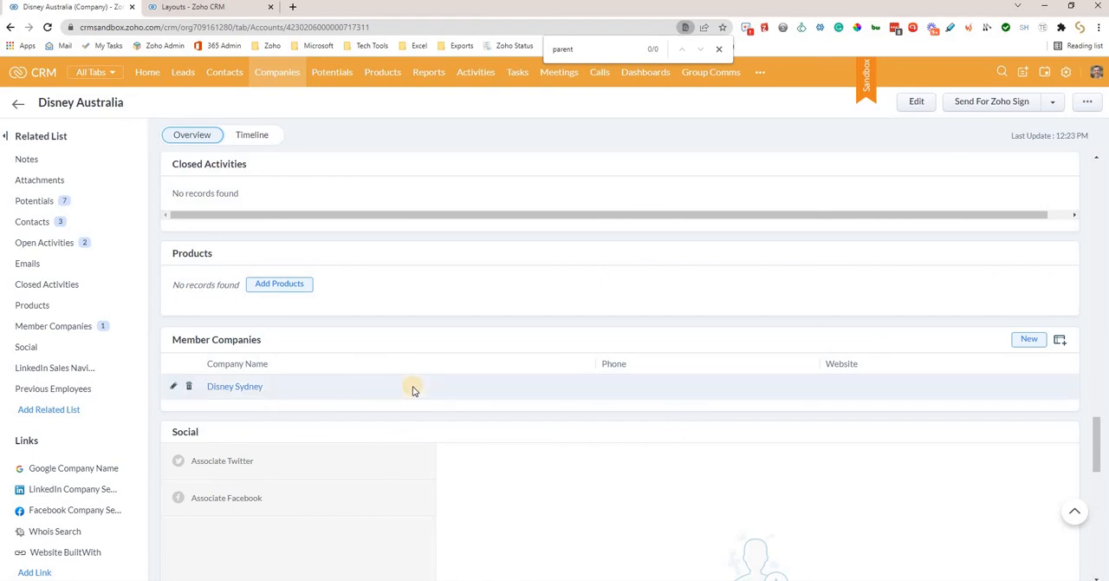